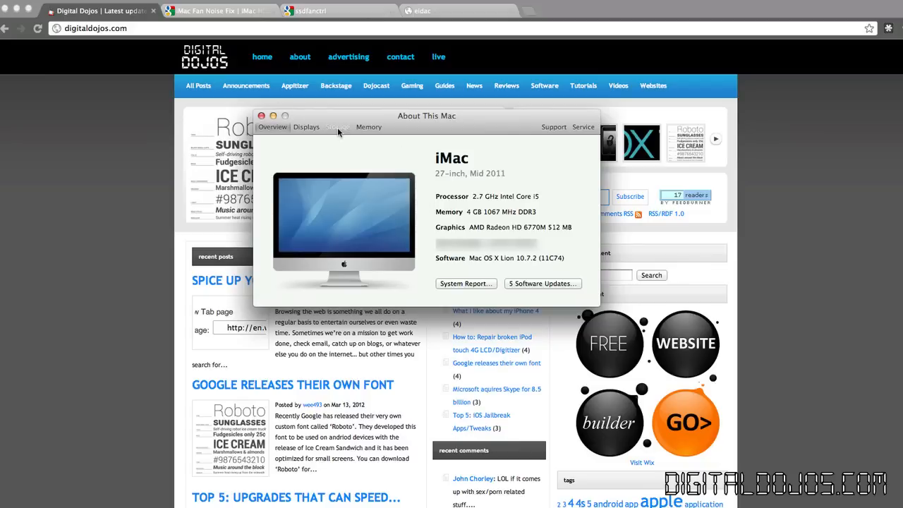
Review the 80 GB SSD storage breakdown in About This Mac and return to the overview.
left_click(337, 127)
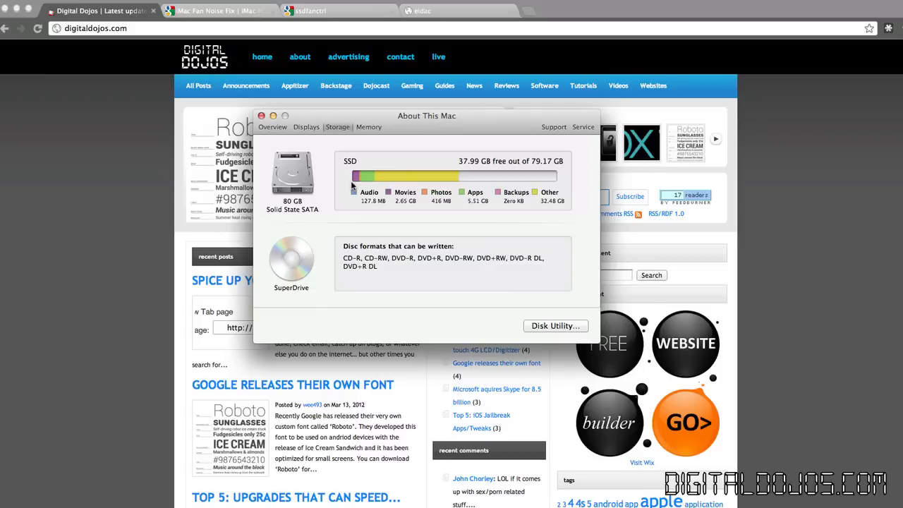
mouse_move(285, 137)
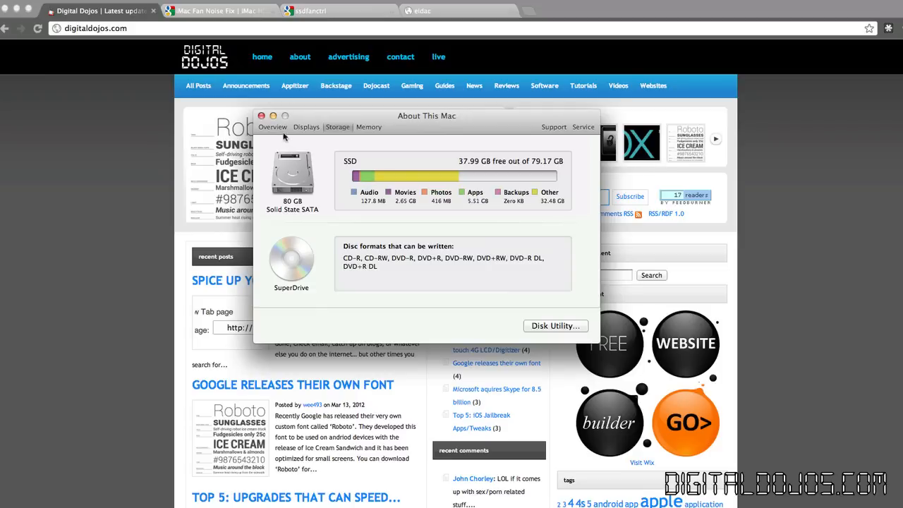
left_click(263, 115)
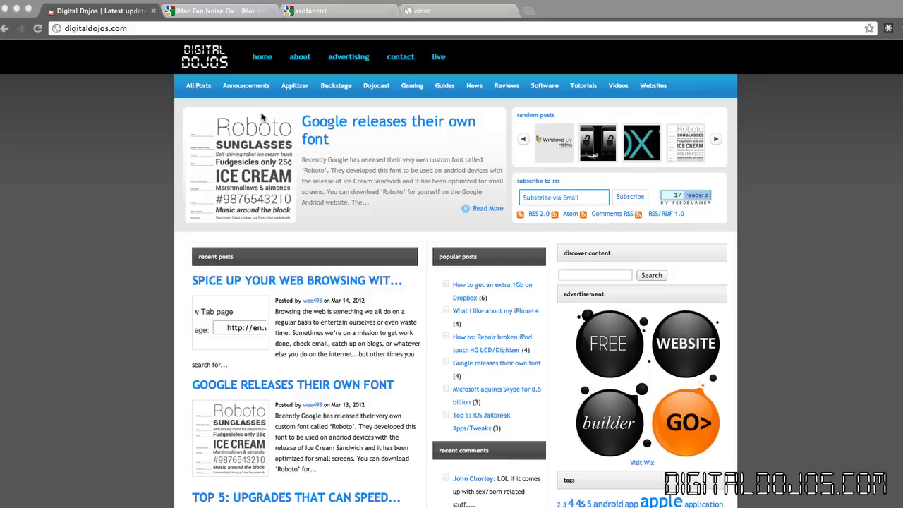
mouse_move(144, 123)
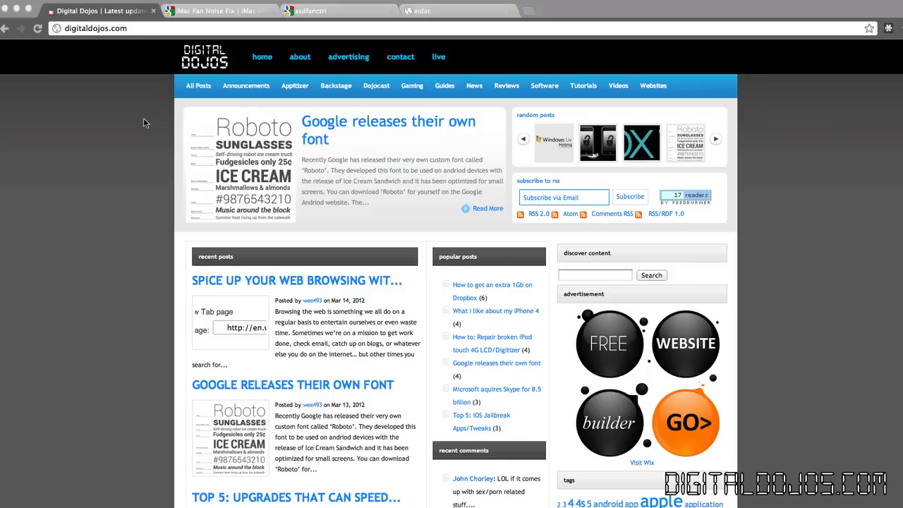
Show the HDD Fan Control site and its iMac fan-noise and overheating-prevention features.
left_click(215, 12)
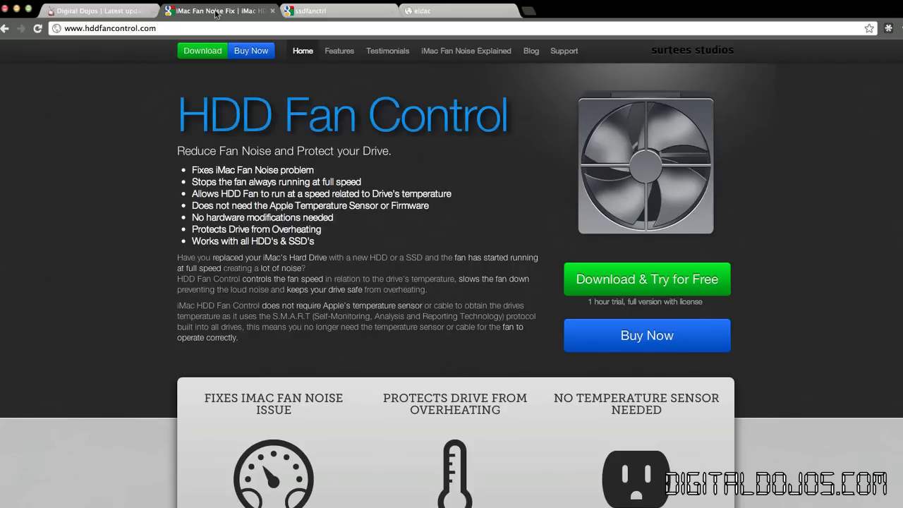
mouse_move(323, 139)
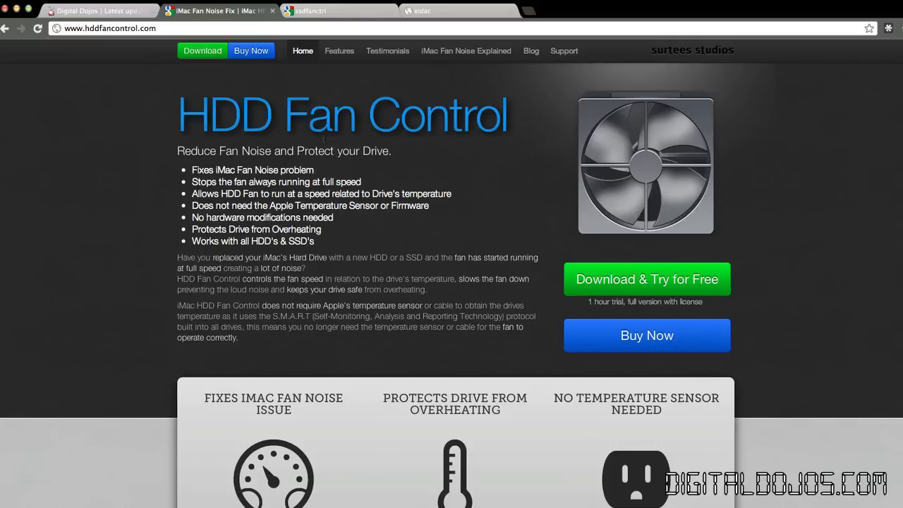
scroll("down", 3)
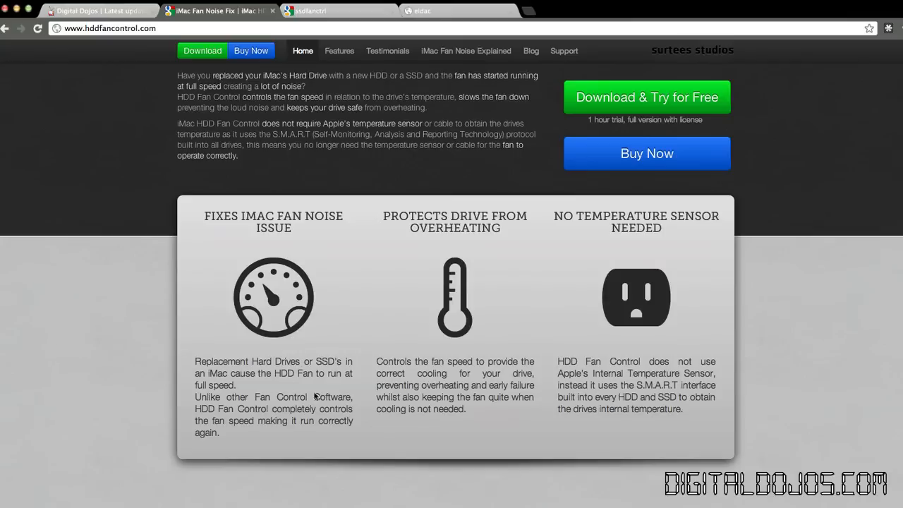
mouse_move(373, 388)
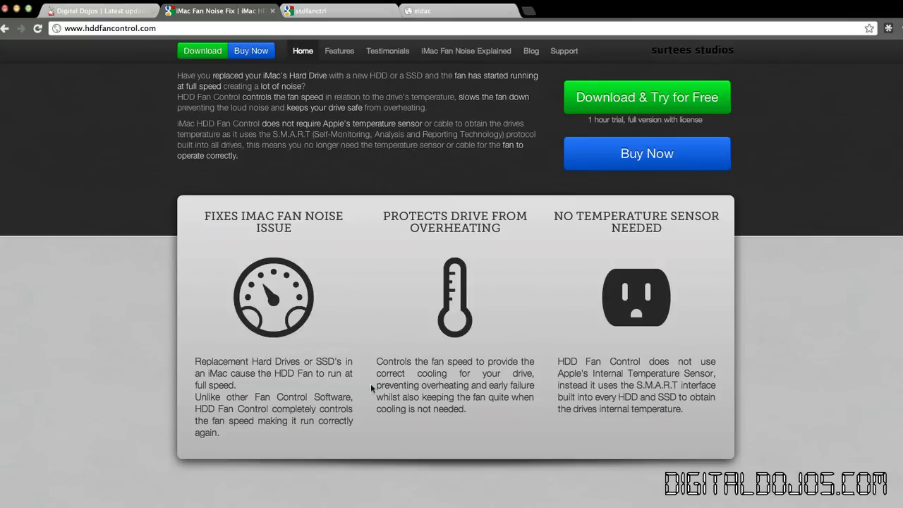
mouse_move(324, 353)
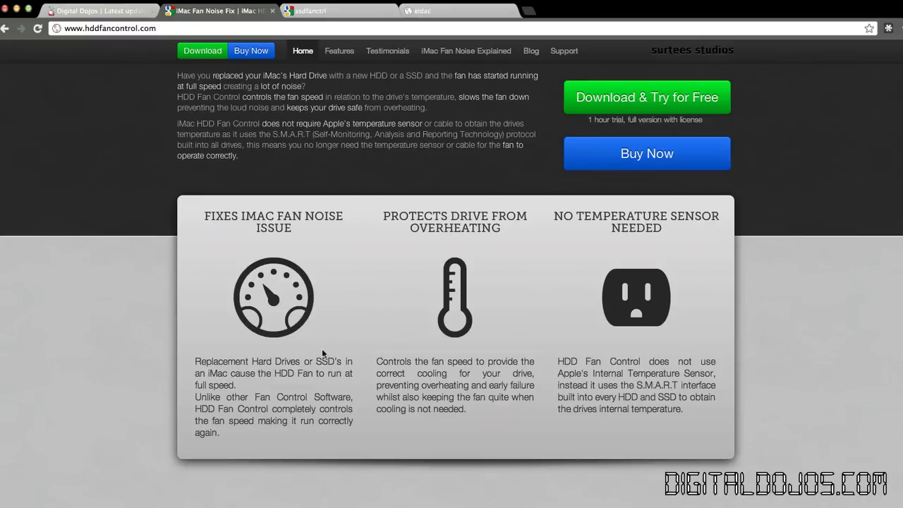
mouse_move(427, 327)
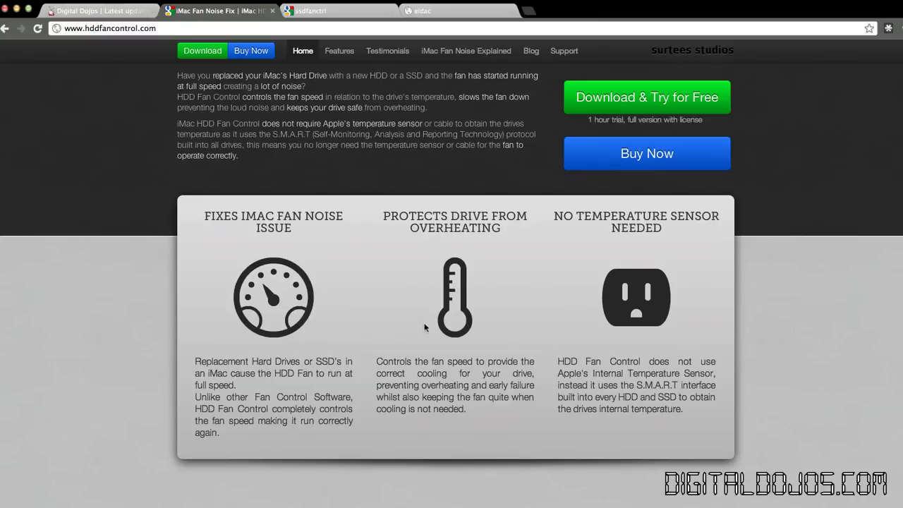
mouse_move(434, 323)
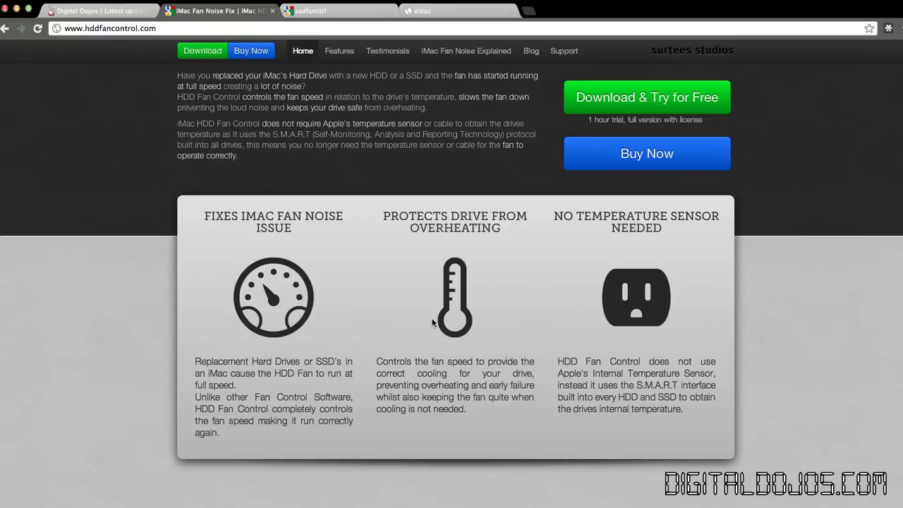
mouse_move(505, 321)
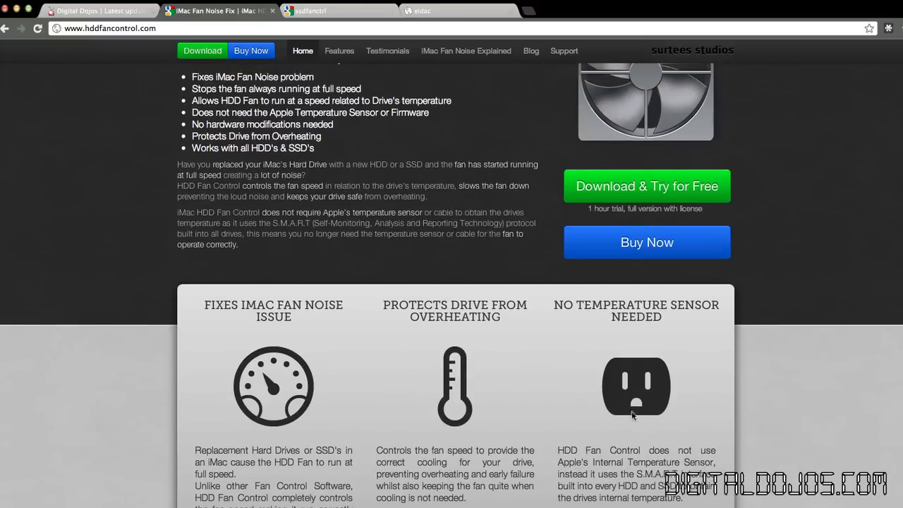
mouse_move(594, 392)
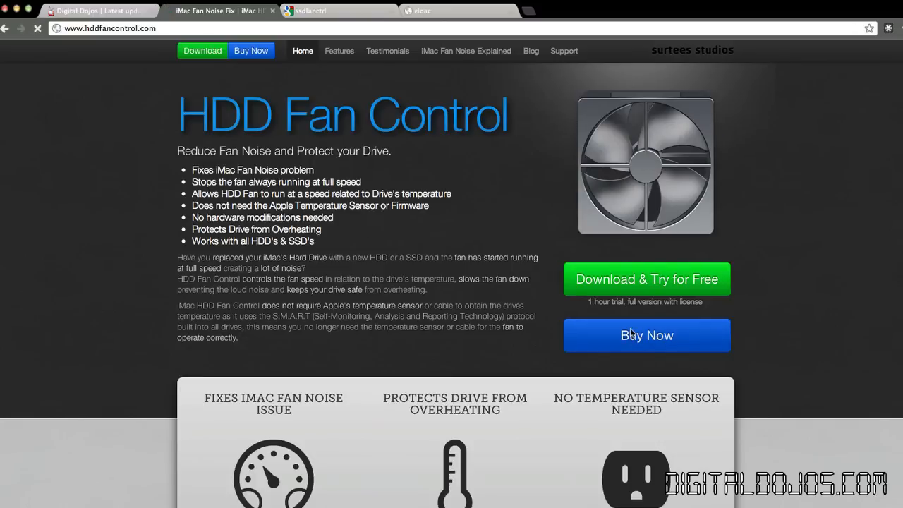
Go to Buy Now, reaching the FastSpring checkout listing HDD Fan Control at ¥2,583, quantity 1.
left_click(646, 336)
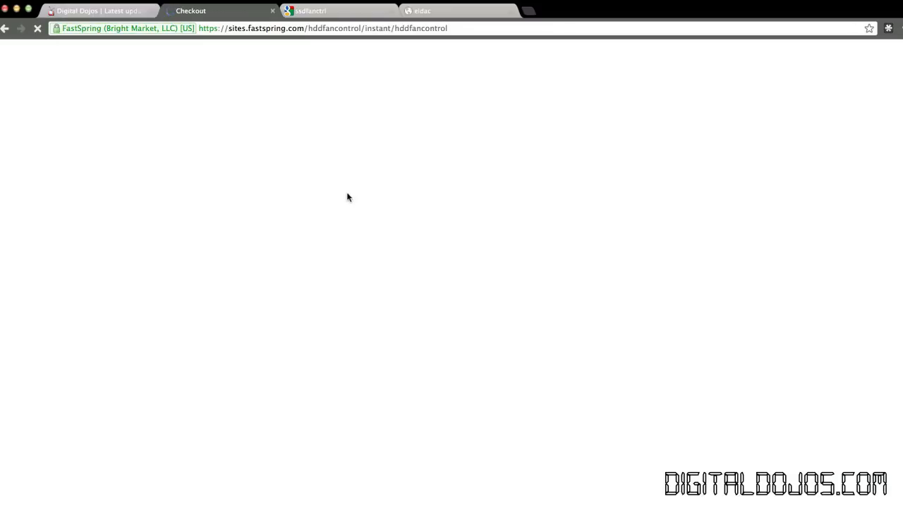
mouse_move(346, 195)
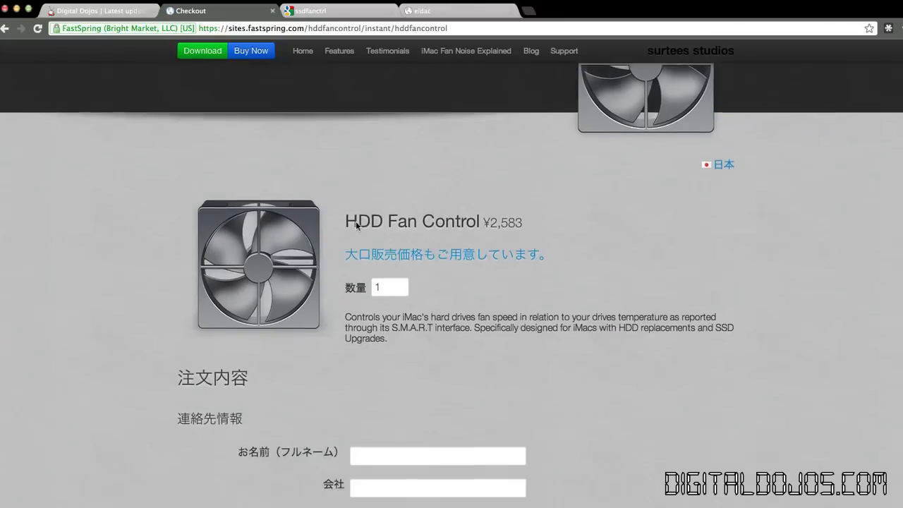
scroll("down", 3)
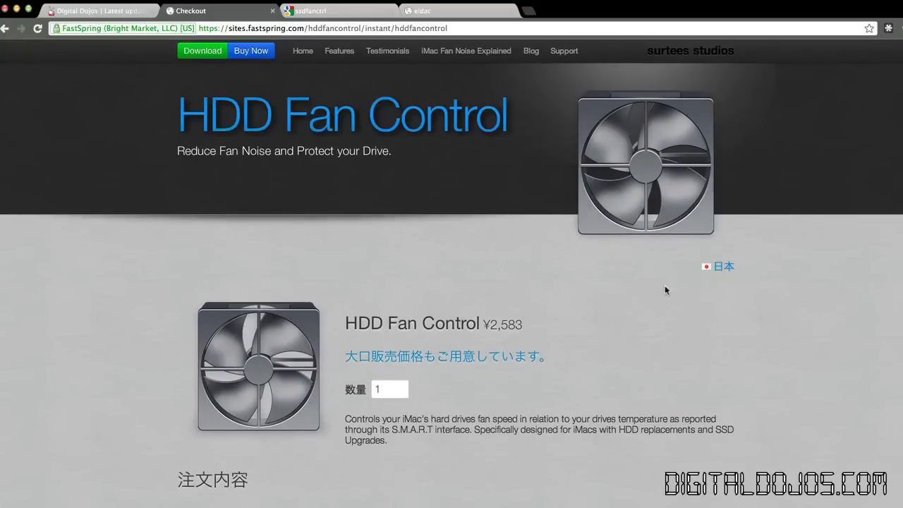
mouse_move(361, 74)
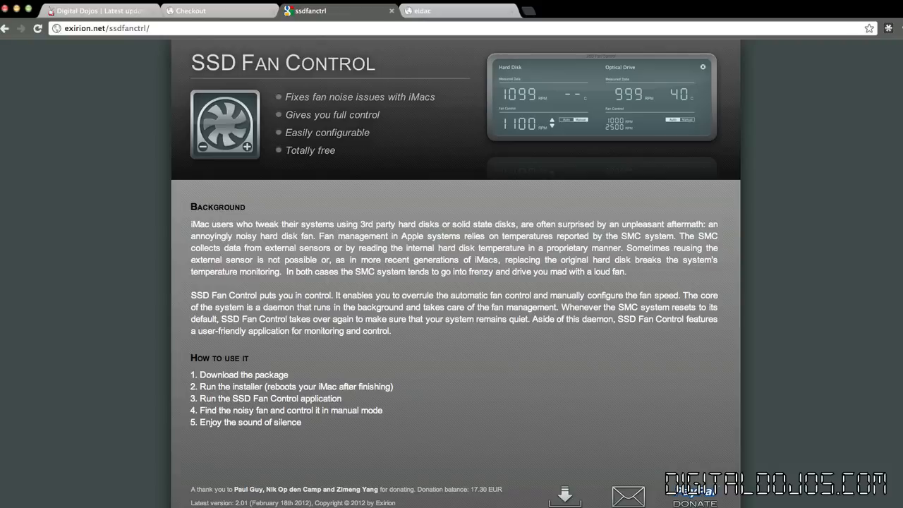
mouse_move(561, 415)
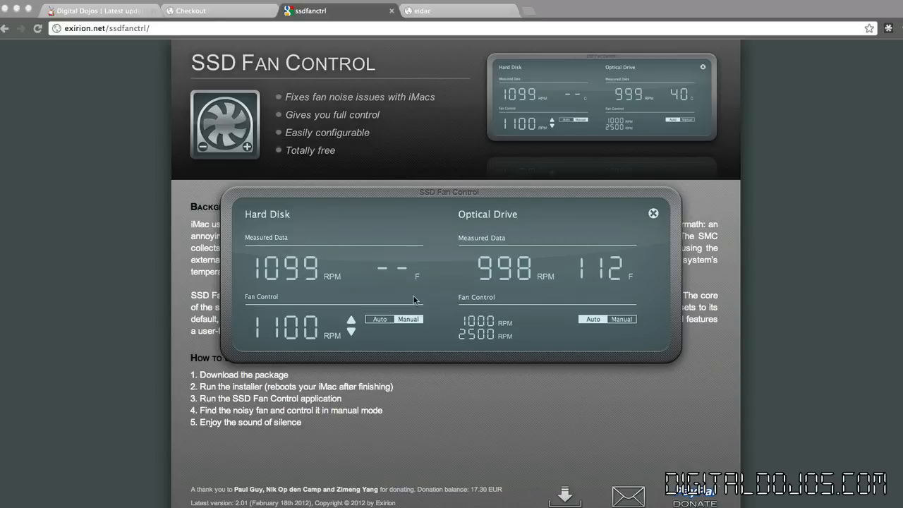
mouse_move(403, 323)
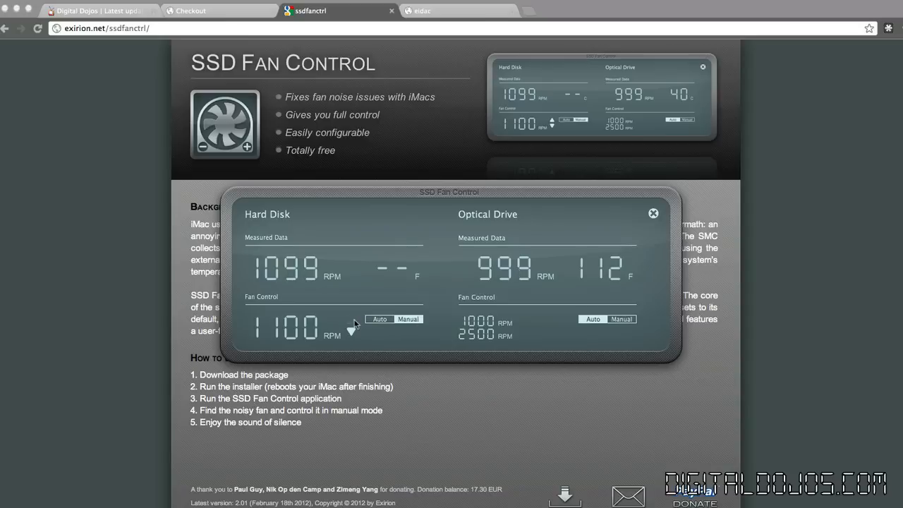
Raise then lower the hard disk fan speed, then return it to automatic control at 1100 RPM.
left_click(353, 321)
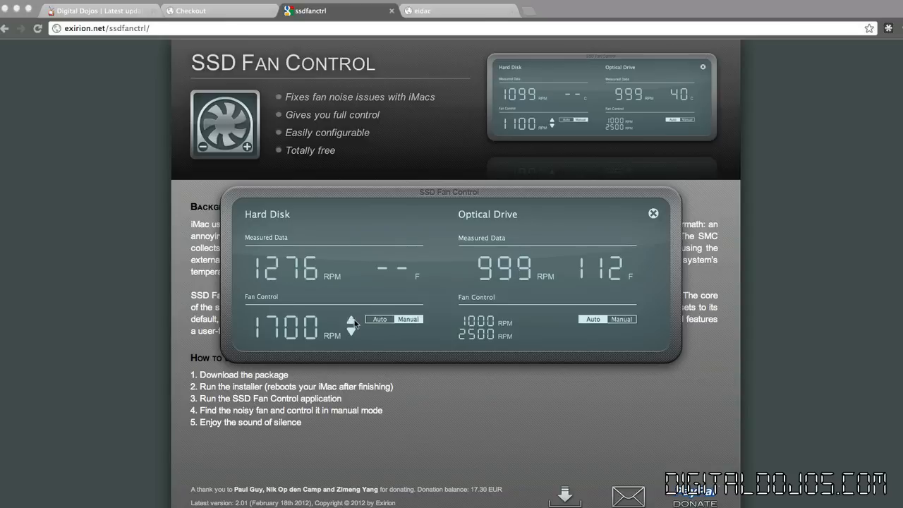
left_click(350, 319)
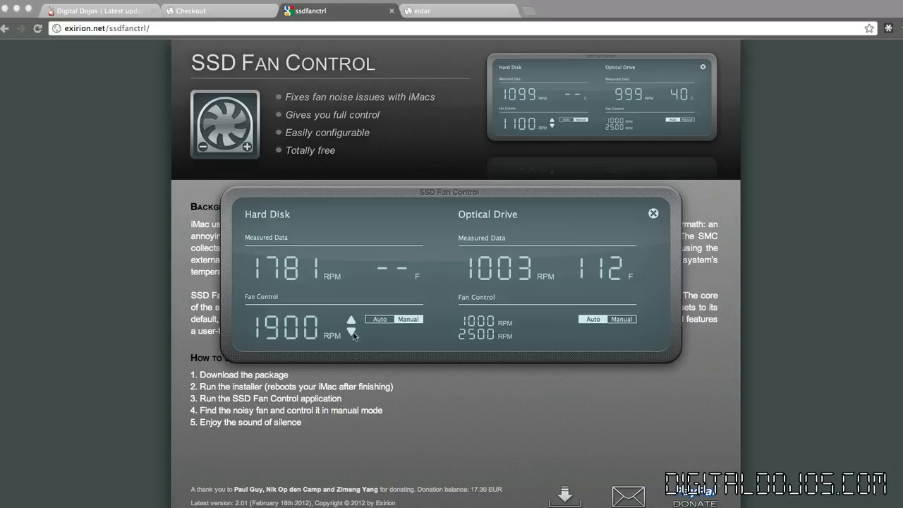
left_click(350, 336)
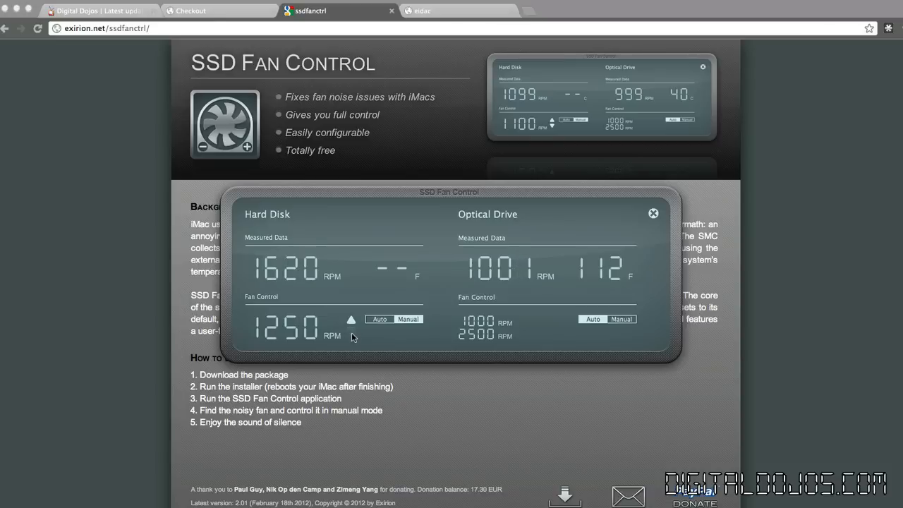
left_click(350, 336)
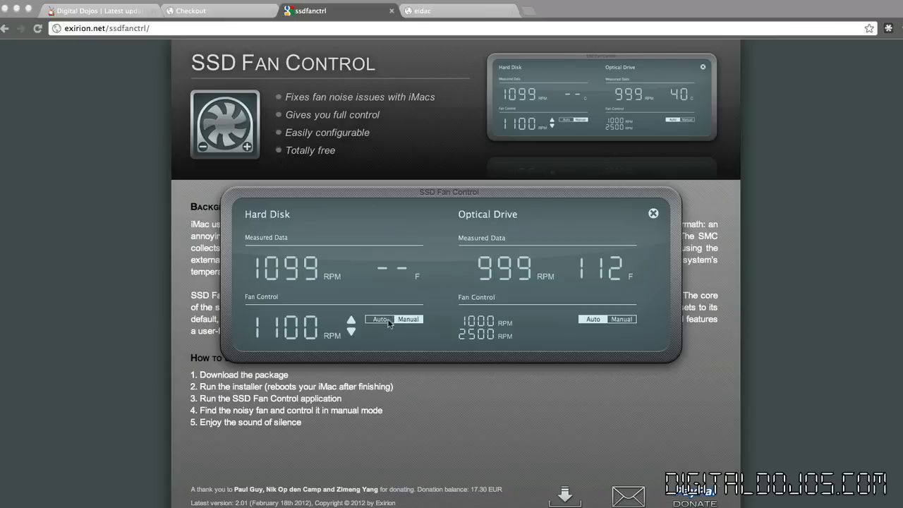
left_click(652, 213)
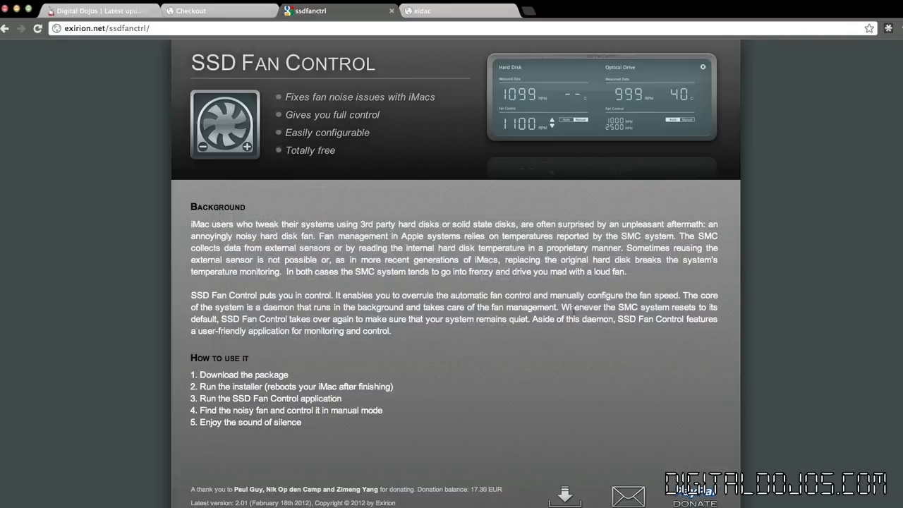
mouse_move(462, 196)
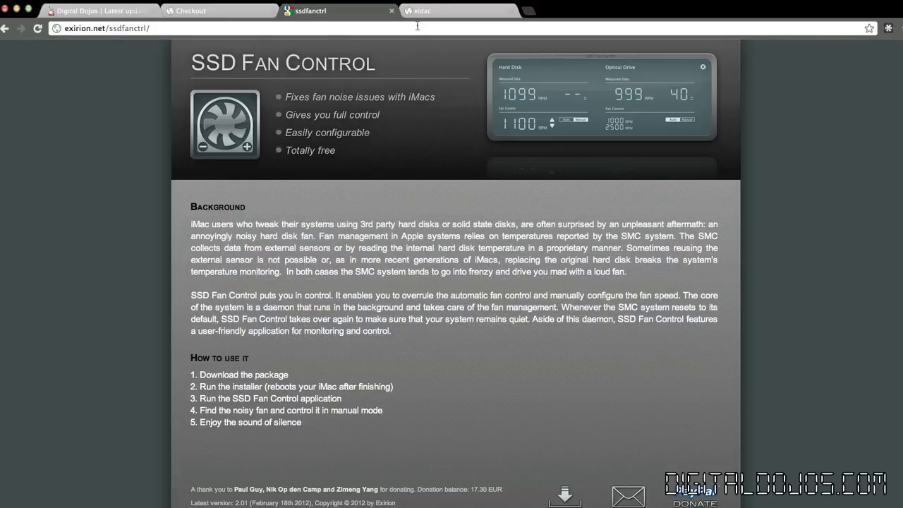
Show the eidac site's smcFanControl 2.3 release post.
left_click(459, 12)
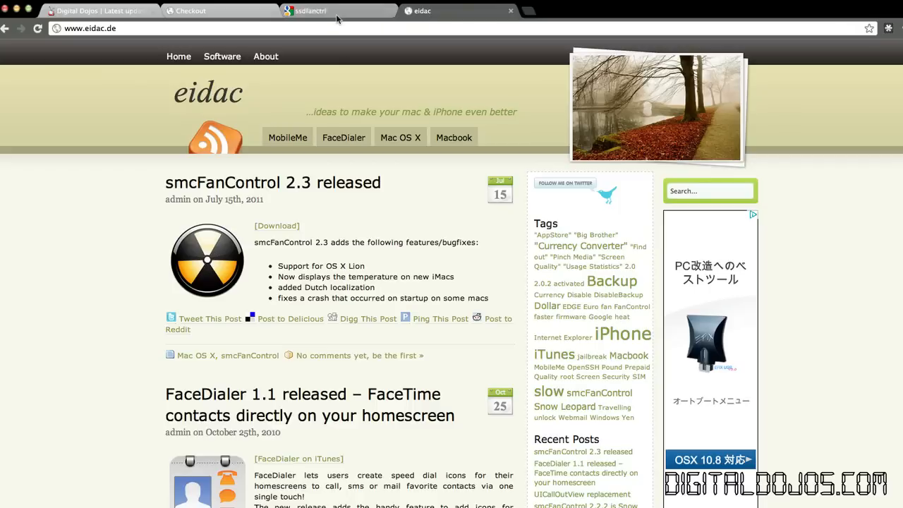
mouse_move(339, 12)
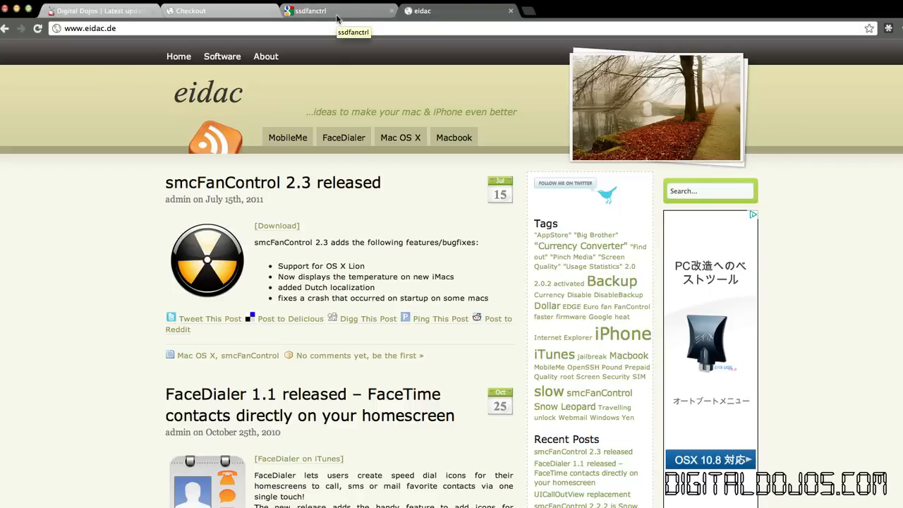
Revisit the HDD Fan Control checkout page, then return to the Digital Dojos homepage.
left_click(324, 11)
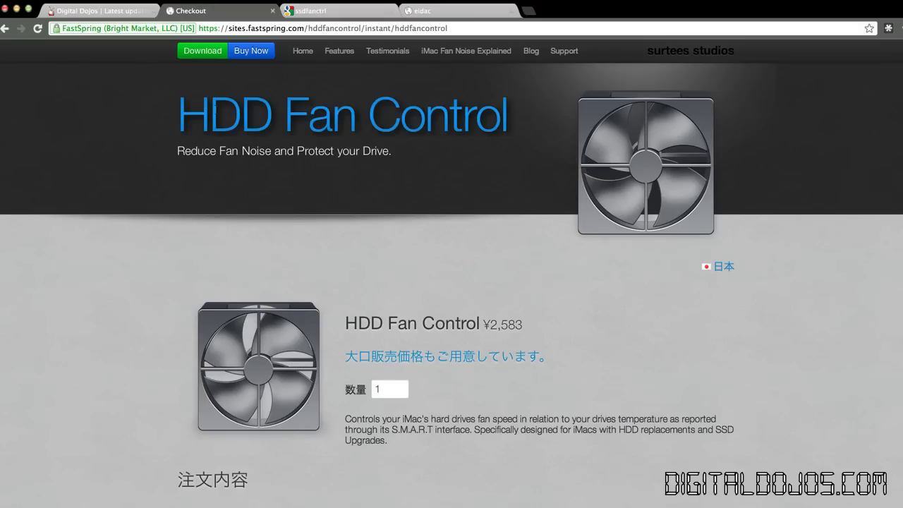
mouse_move(136, 42)
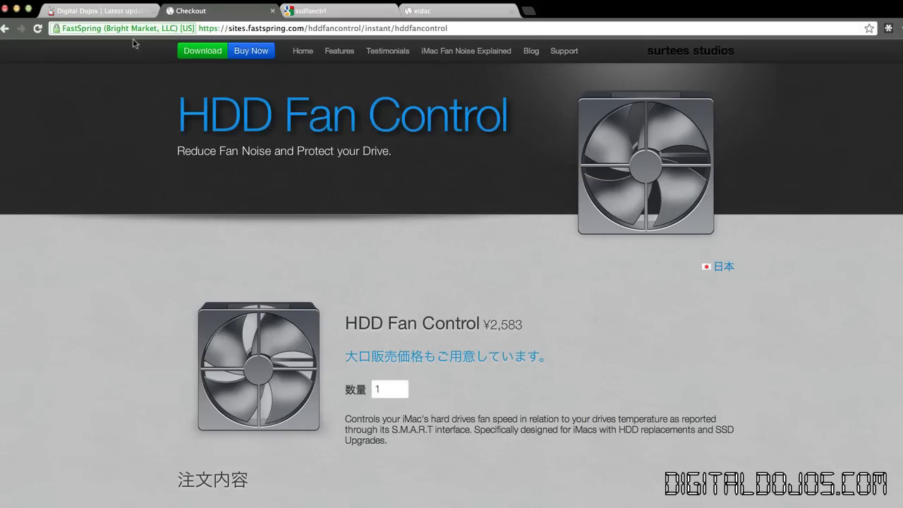
left_click(99, 11)
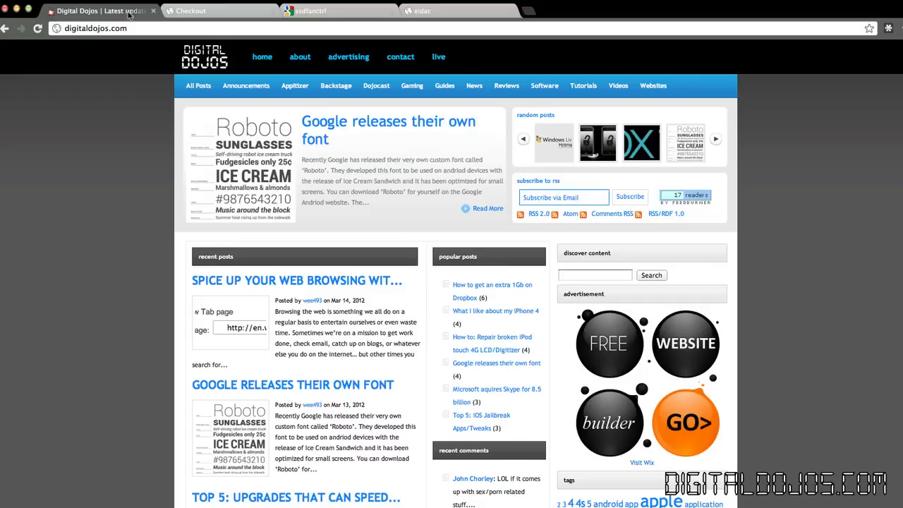
mouse_move(152, 203)
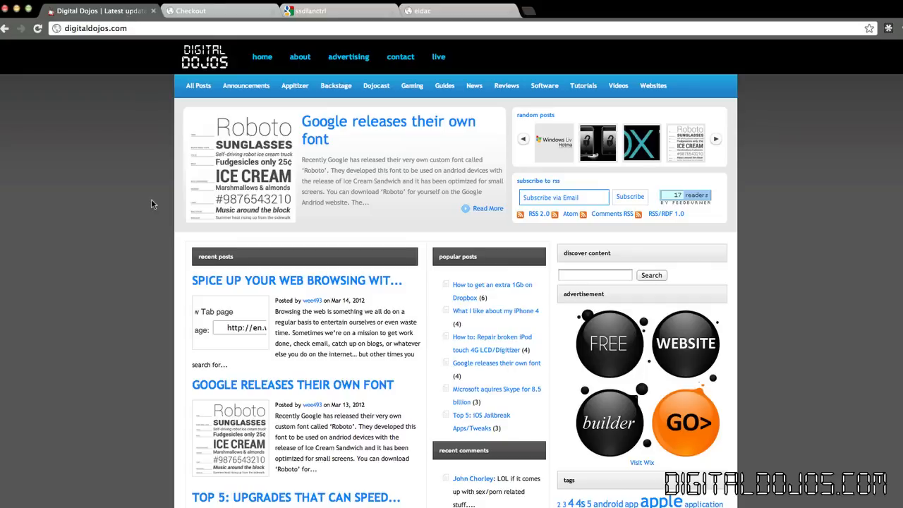
scroll("down", 3)
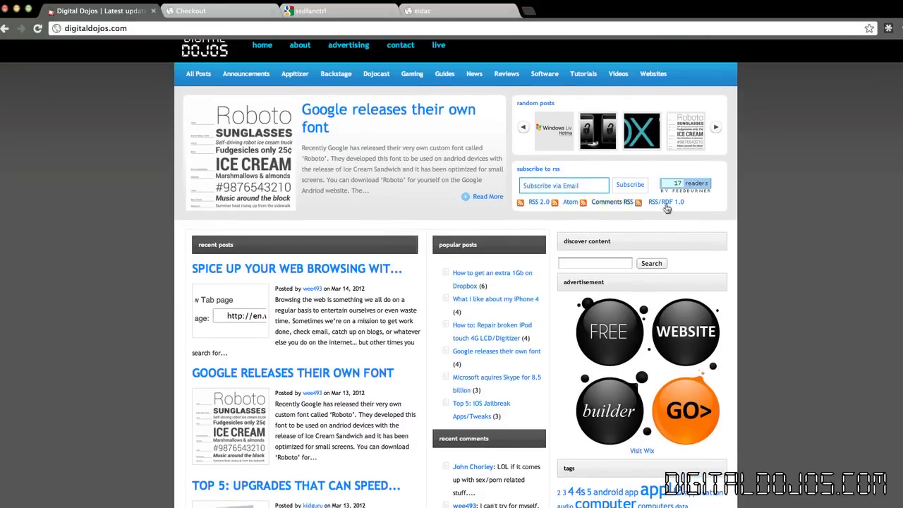
scroll("down", 3)
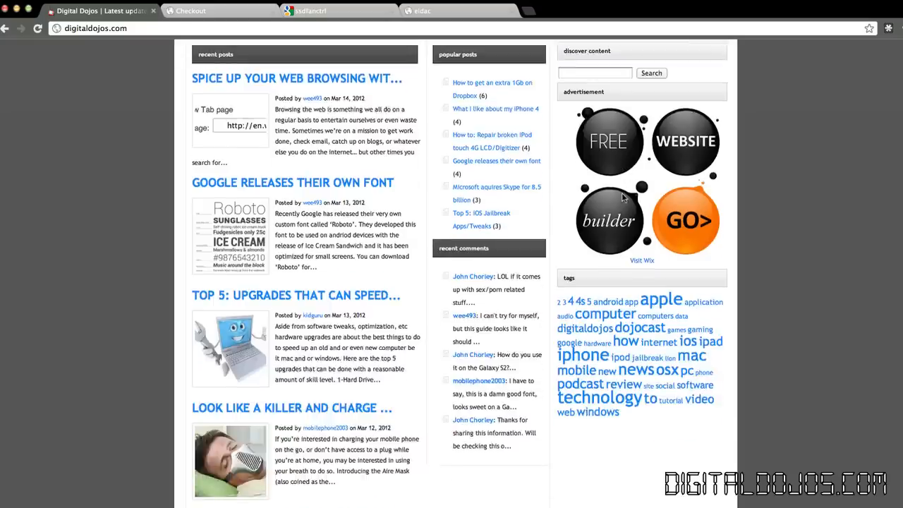